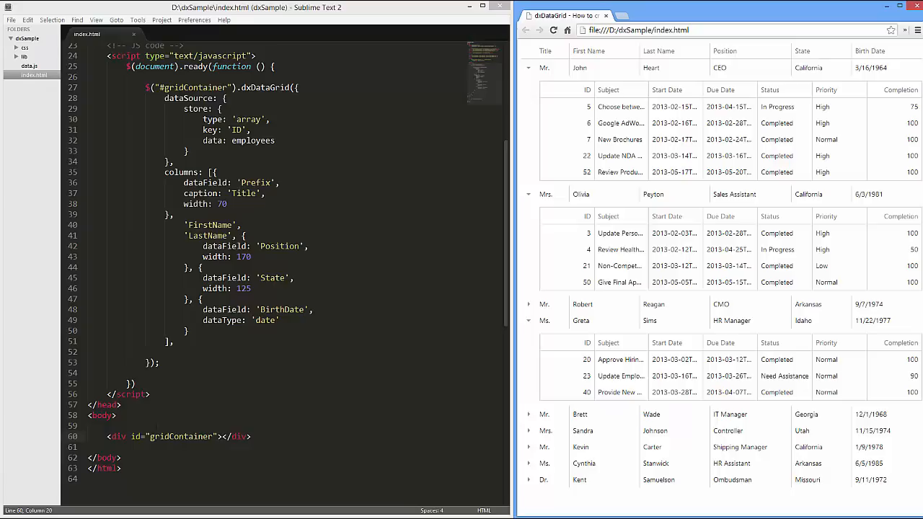
Inspect the gridContainer id and the dataSource block in index.html.
{"action": "double_click", "coordinate": [181, 436]}
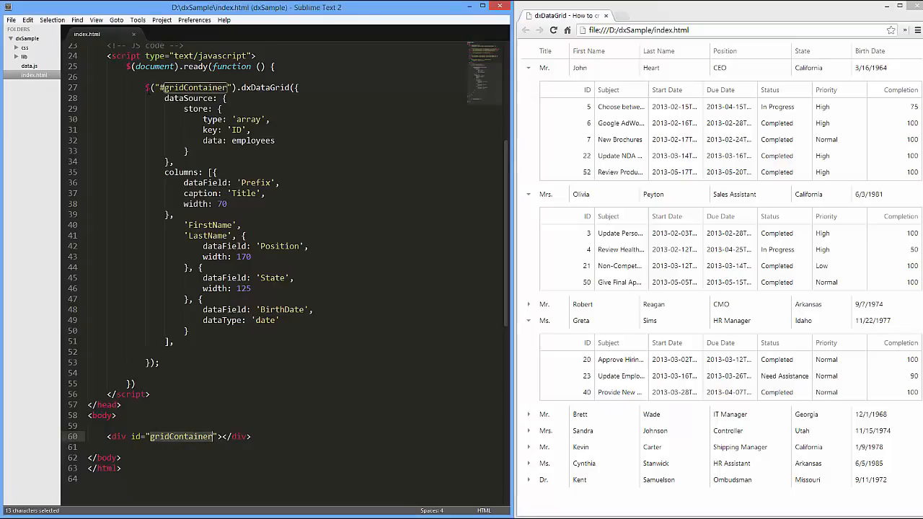
{"action": "left_click", "coordinate": [165, 98]}
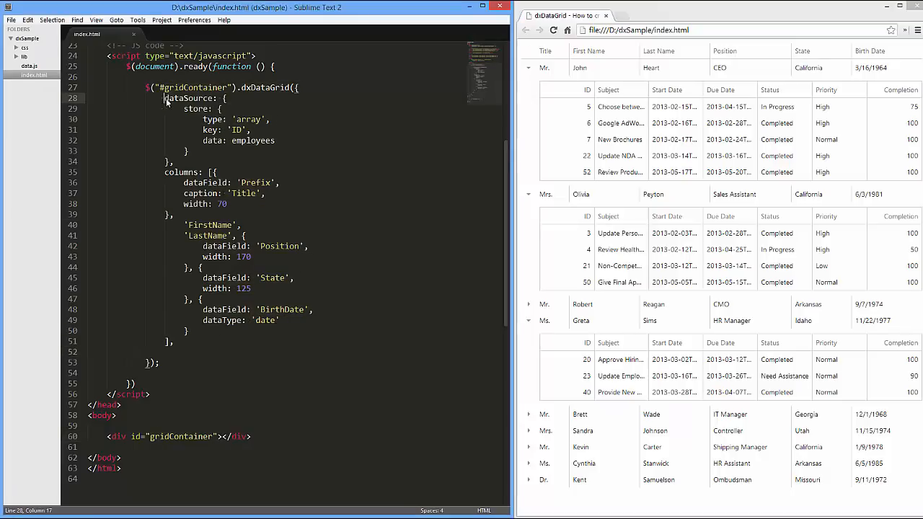
{"action": "left_click_drag", "start_coordinate": [165, 97], "coordinate": [173, 162]}
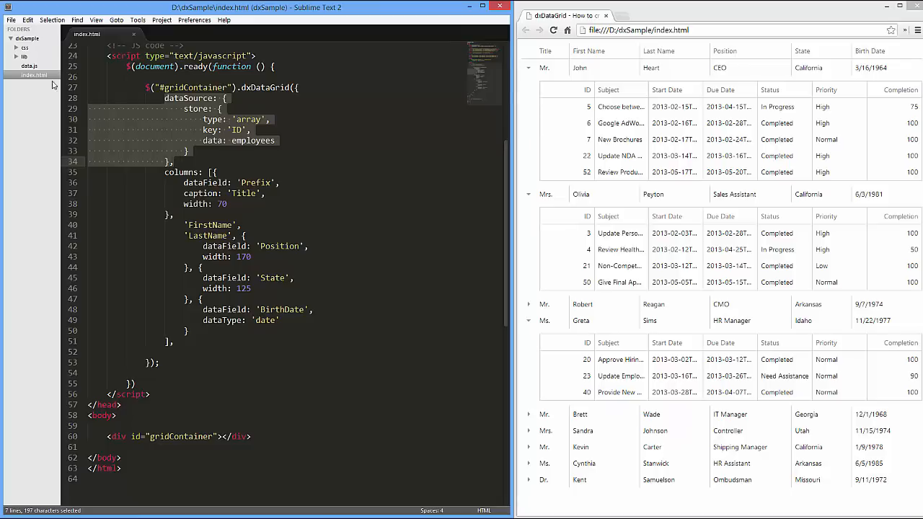
Check the Tasks in data.js and add masterDetail after the columns array.
{"action": "left_click", "coordinate": [30, 66]}
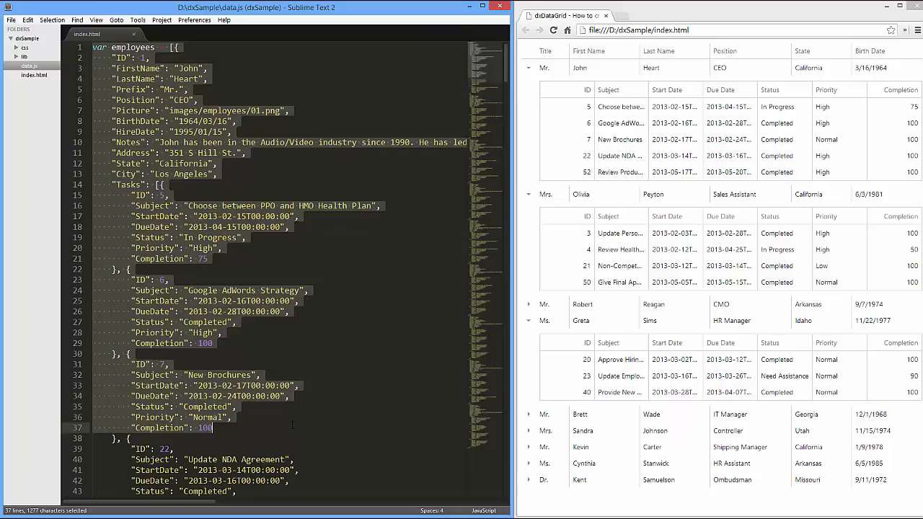
{"action": "mouse_move", "coordinate": [54, 84]}
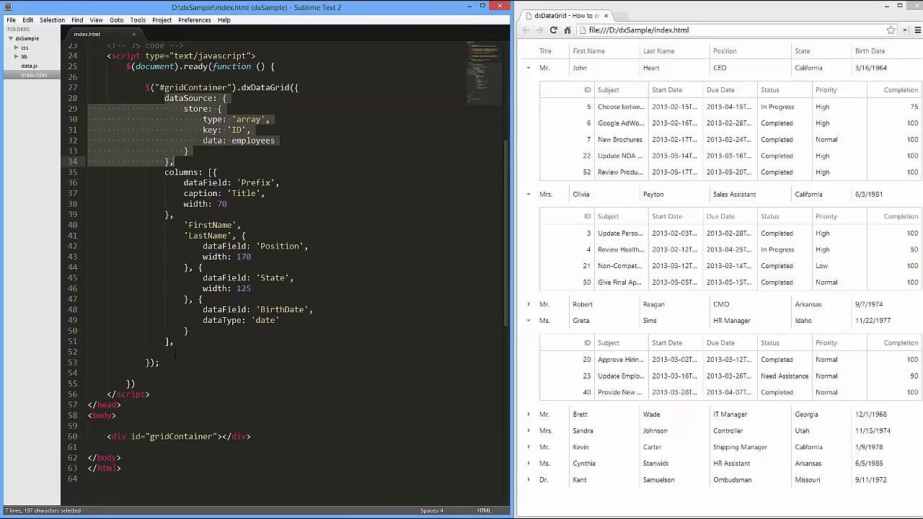
{"action": "type", "text": "masterDetail"}
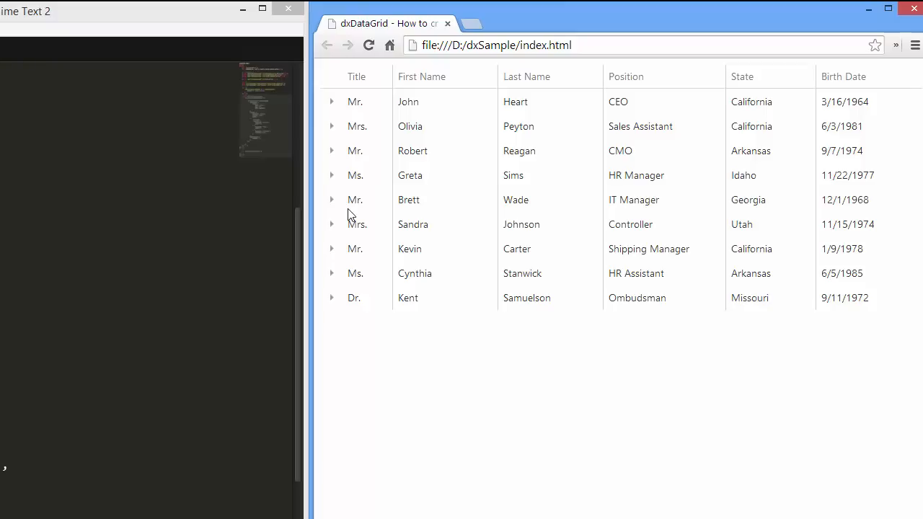
{"action": "mouse_move", "coordinate": [357, 206]}
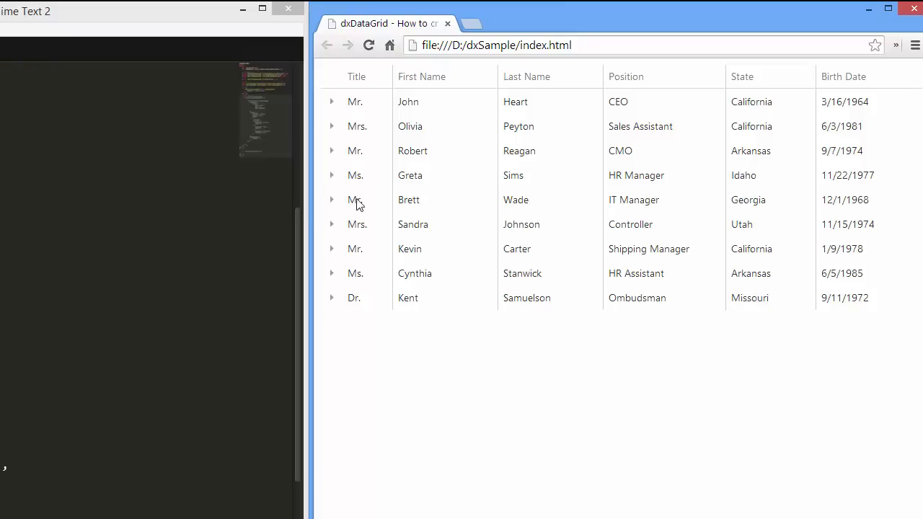
{"action": "left_click", "coordinate": [331, 102]}
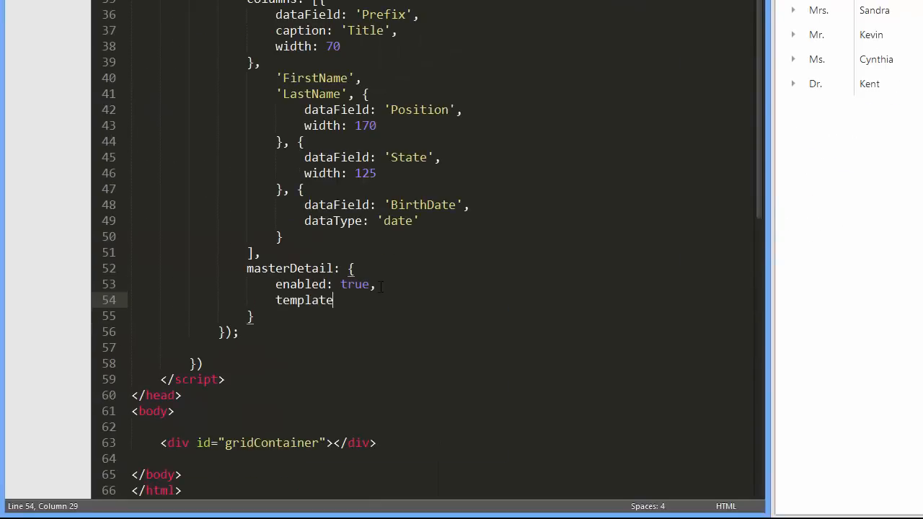
Write the template function appending a div with options.data.Notes text to the container.
{"action": "type", "text": ": function (container, d"}
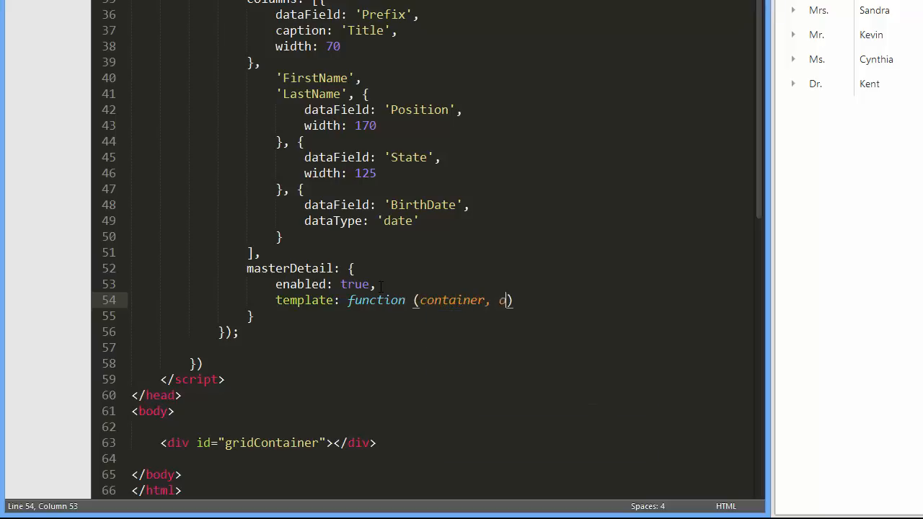
{"action": "type", "text": "ptions) {"}
{"action": "type", "text": "$(\"<div>\")."}
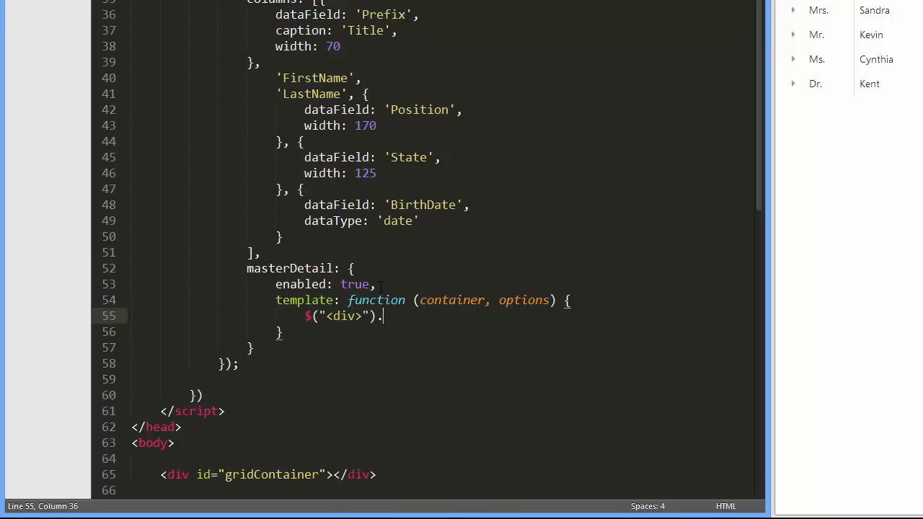
{"action": "type", "text": "text()"}
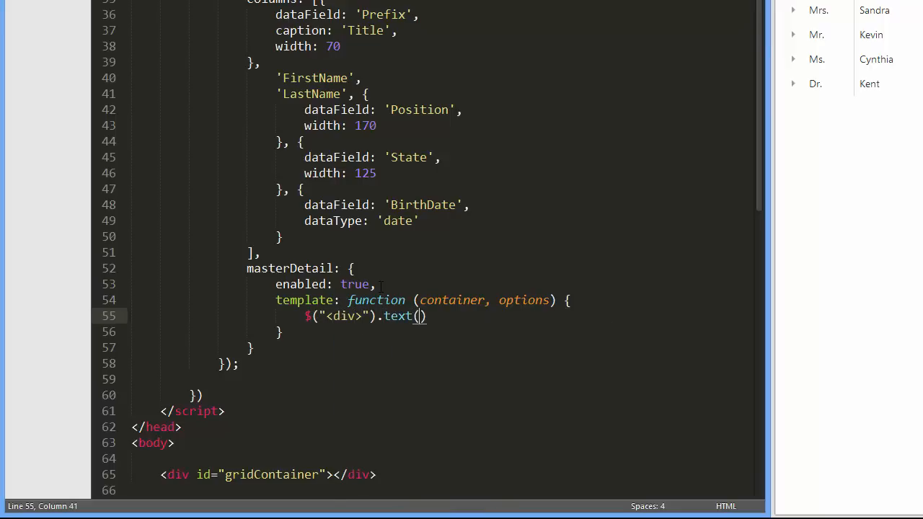
{"action": "type", "text": "options.data"}
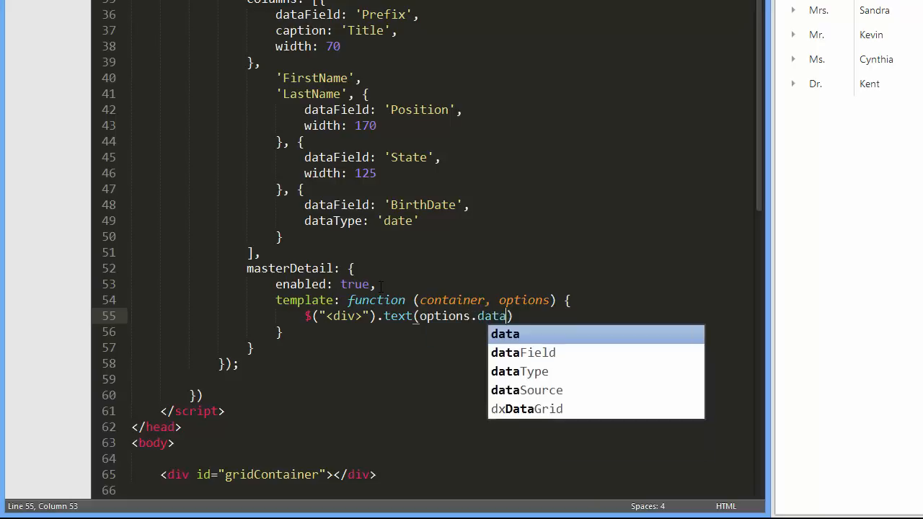
{"action": "type", "text": ".Notes"}
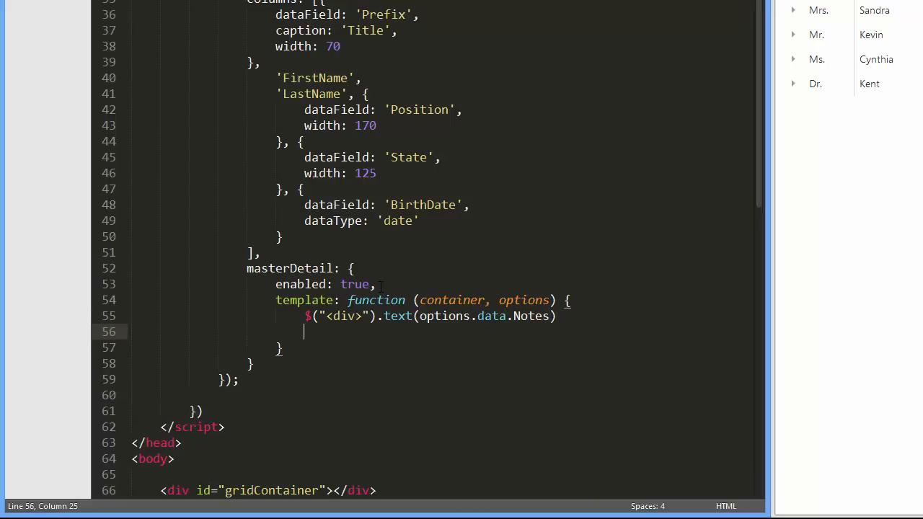
{"action": "type", "text": ".append"}
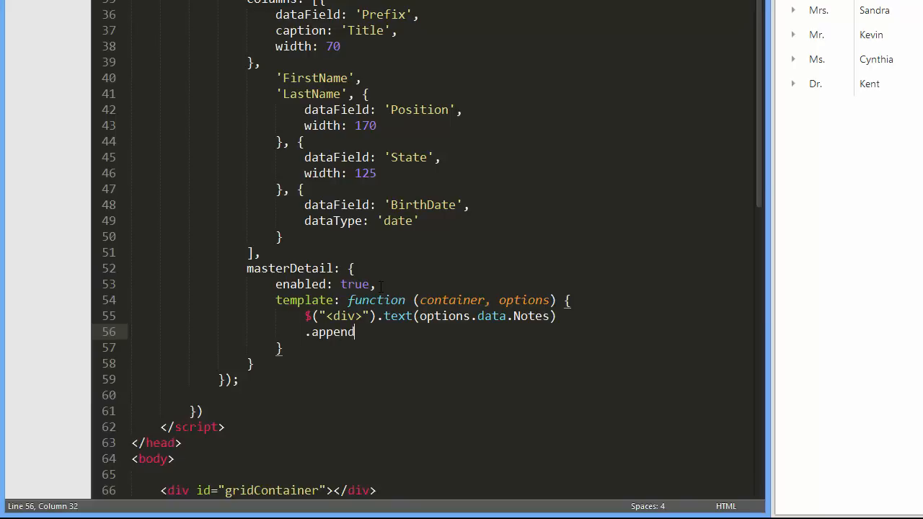
{"action": "type", "text": "To(container)"}
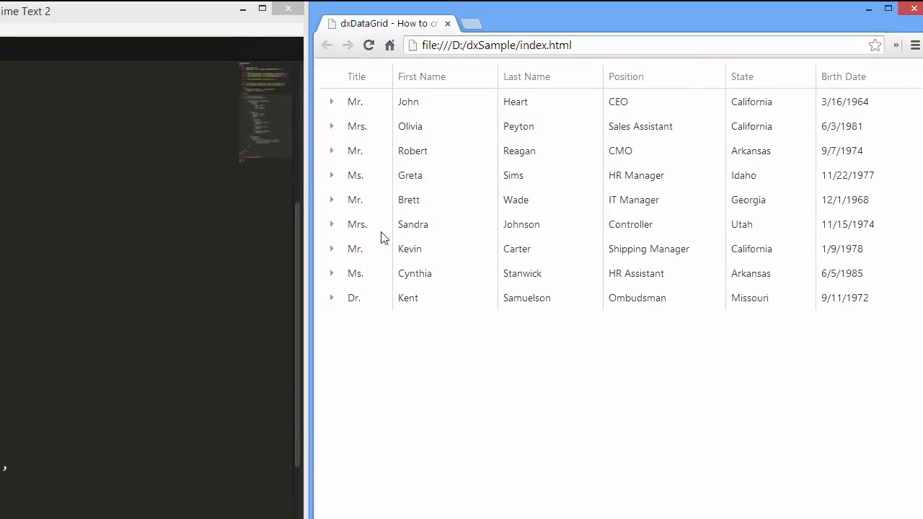
Expand John's and Olivia's rows to show their notes.
{"action": "left_click", "coordinate": [332, 102]}
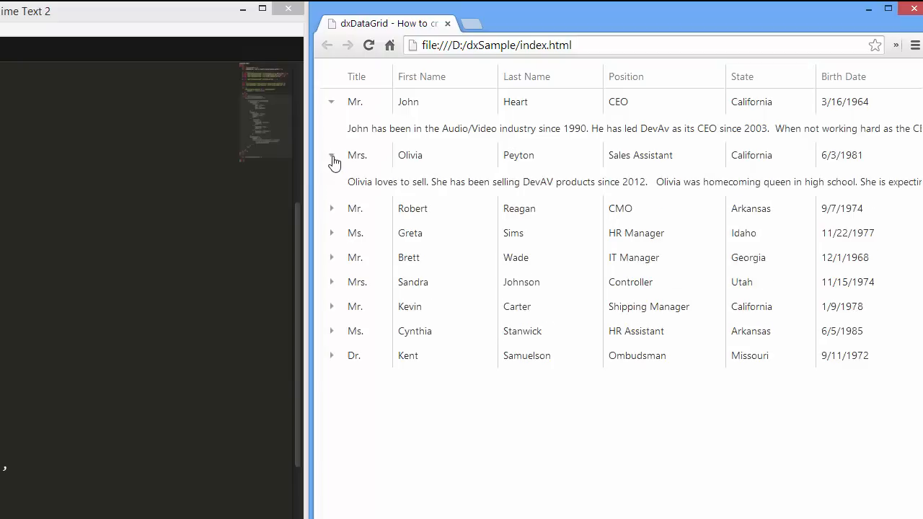
{"action": "left_click", "coordinate": [330, 281]}
{"action": "type", "text": "$(\"<div>\").dxData"}
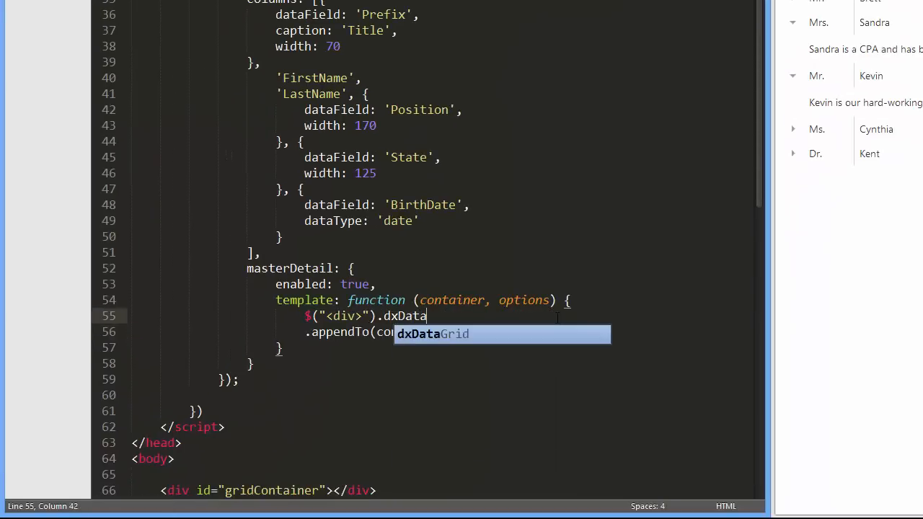
Insert the nested dxDataGrid call and declare currentEmployeeData = employees[options.key - 1].
{"action": "key", "text": "Tab"}
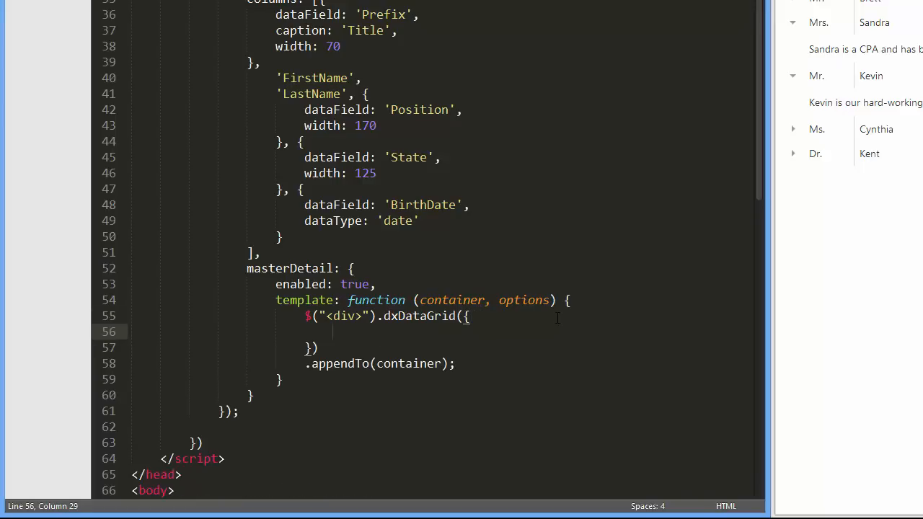
{"action": "type", "text": "var"}
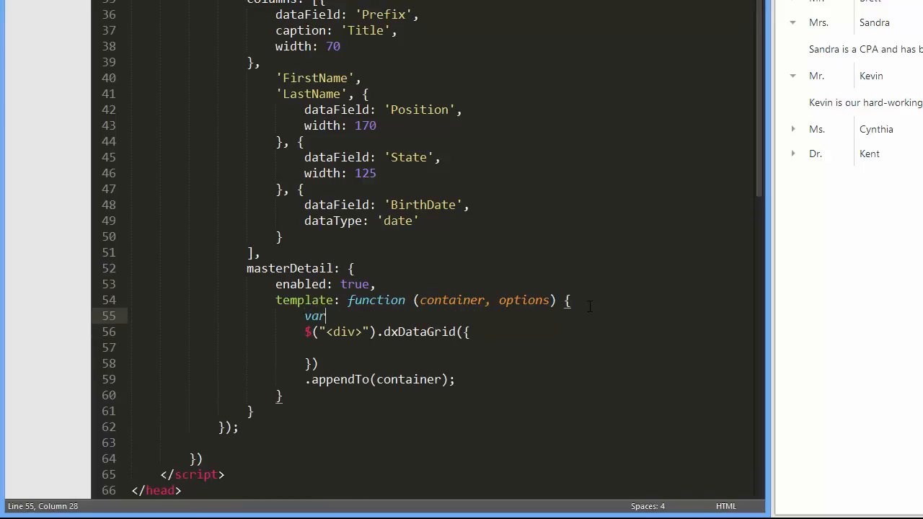
{"action": "type", "text": "currentE"}
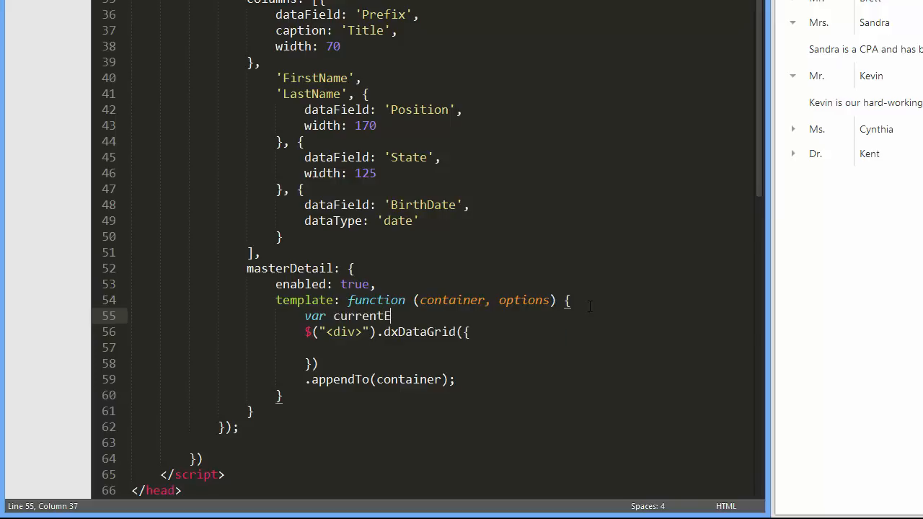
{"action": "type", "text": "mployee"}
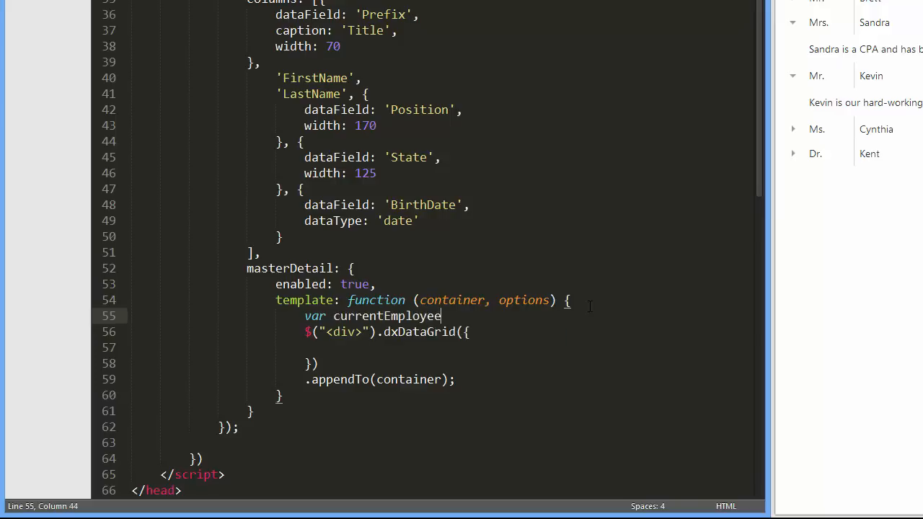
{"action": "type", "text": "Data"}
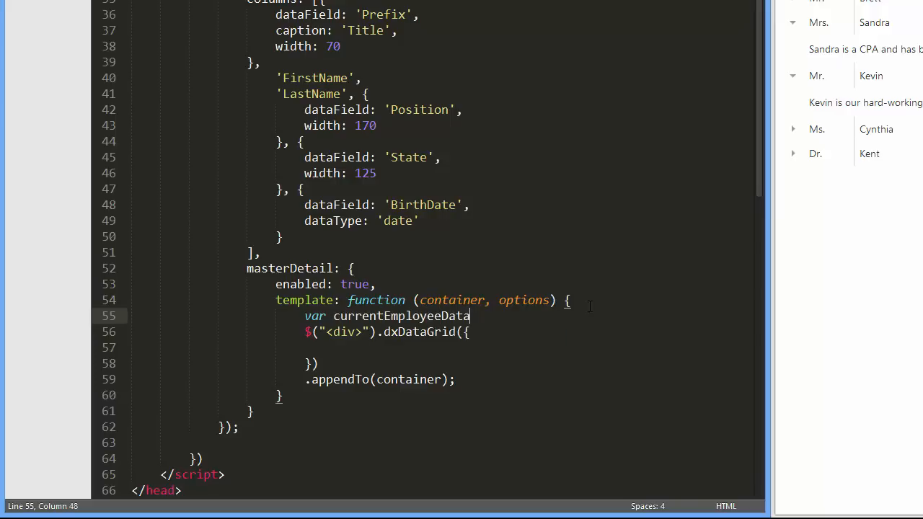
{"action": "type", "text": "= employees"}
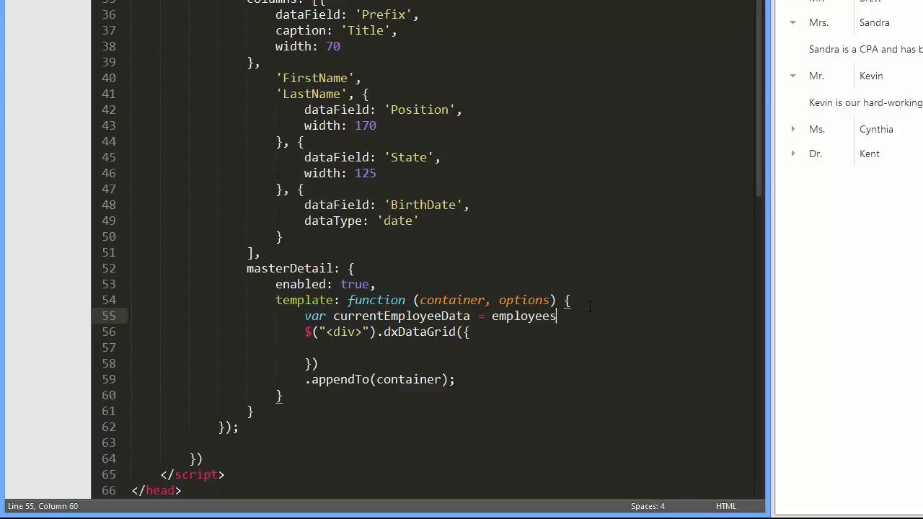
{"action": "type", "text": "[options]"}
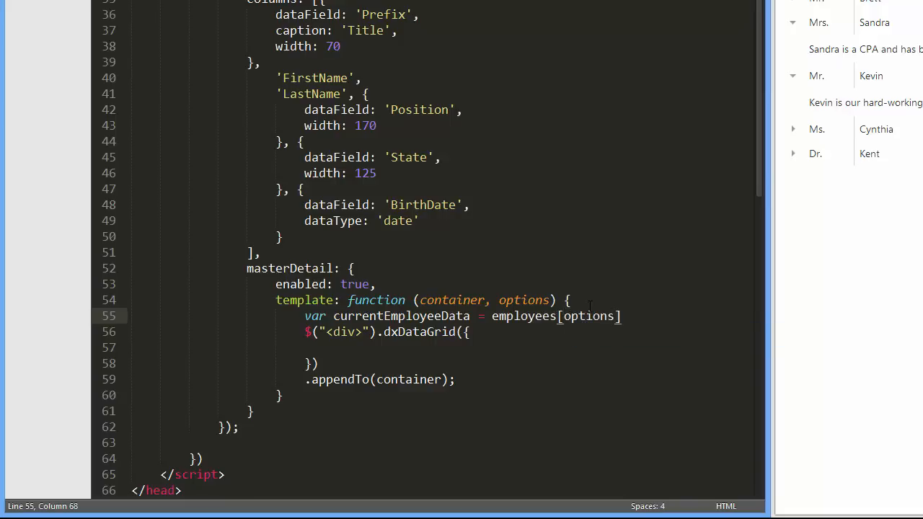
{"action": "type", "text": ".key - 1"}
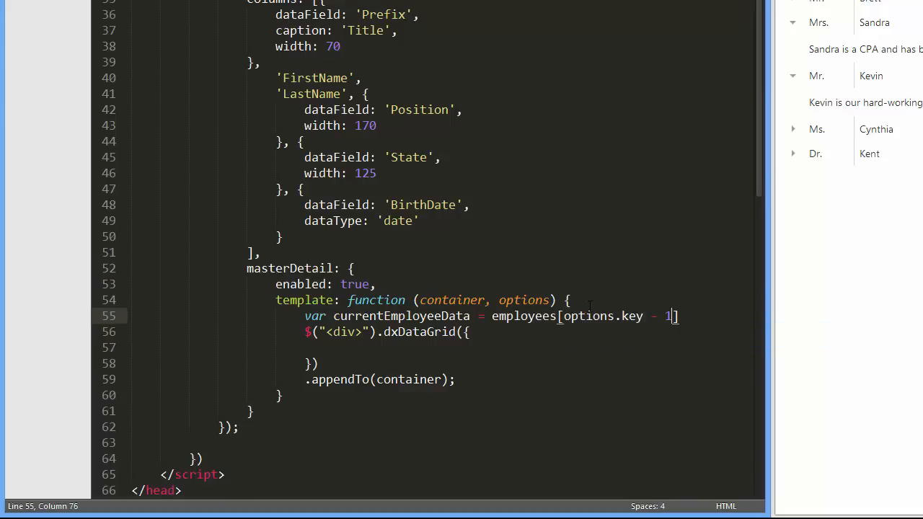
{"action": "type", "text": ";"}
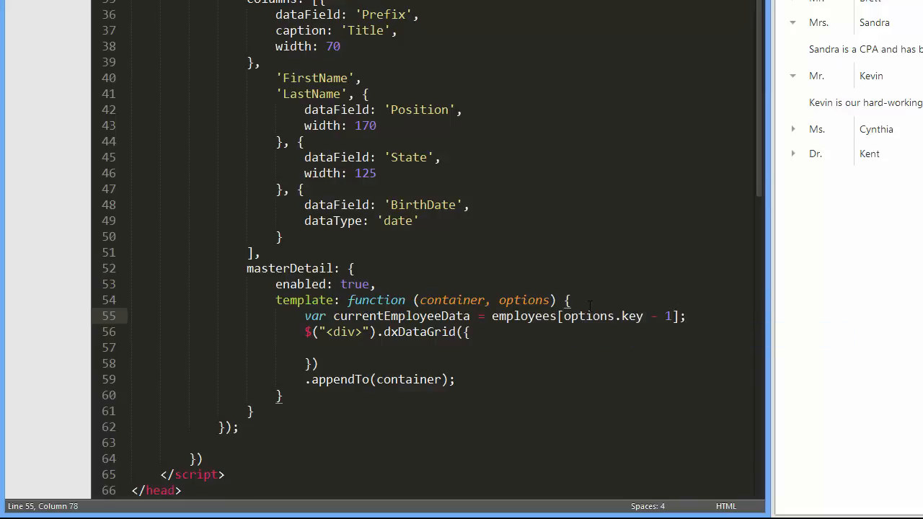
Set the nested grid's dataSource to currentEmployeeData.Tasks.
{"action": "type", "text": "d"}
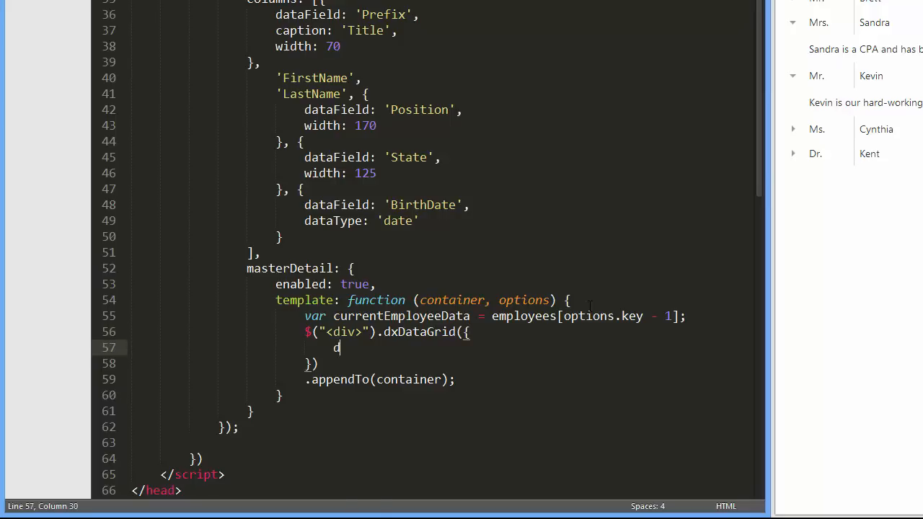
{"action": "type", "text": "ataSource:"}
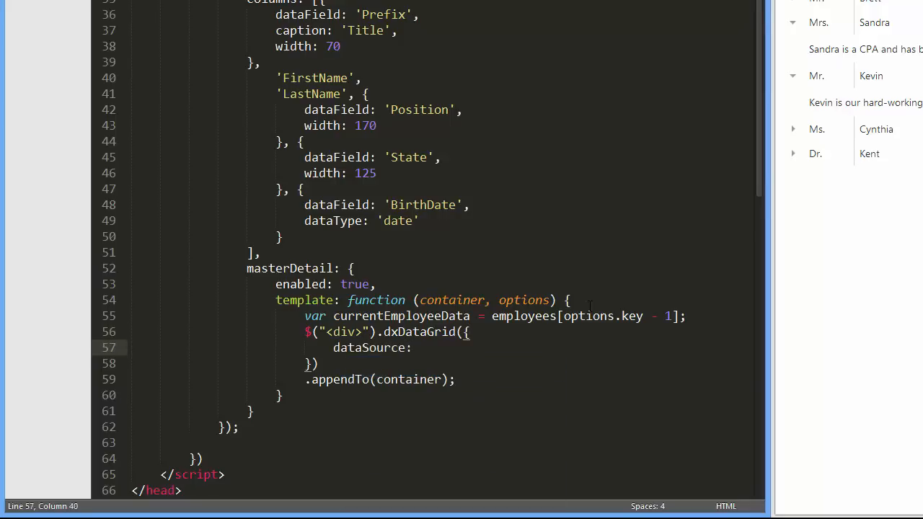
{"action": "type", "text": "currentEmployeeData.Tasks"}
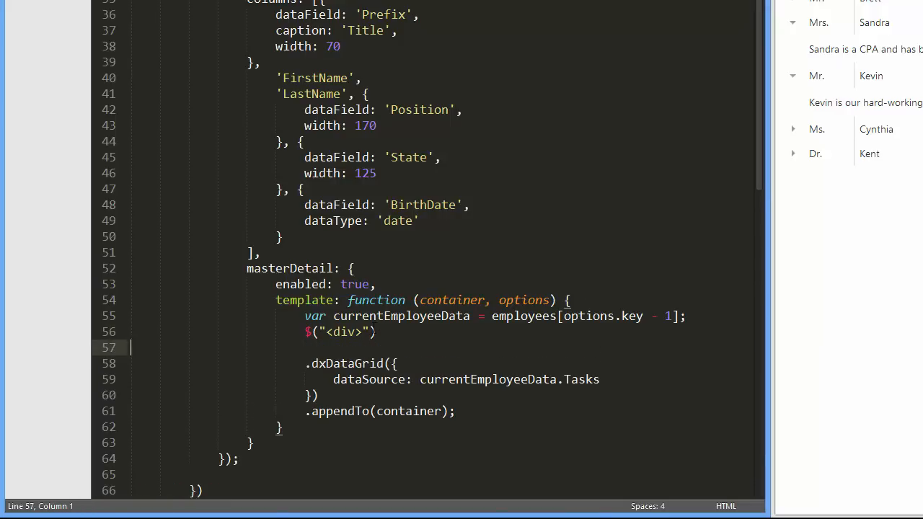
Add .addClass("internal-grid") to the detail div and begin a container.addClass() line.
{"action": "type", "text": ".a"}
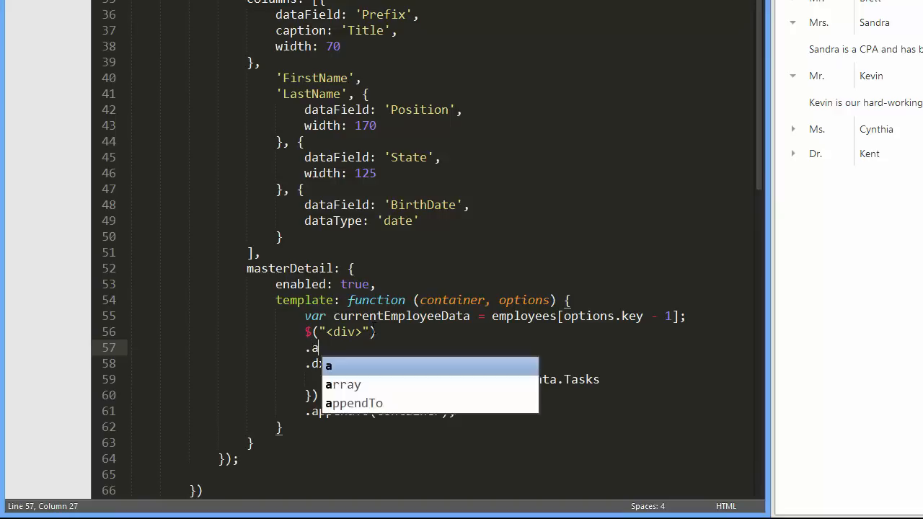
{"action": "type", "text": "ddClass"}
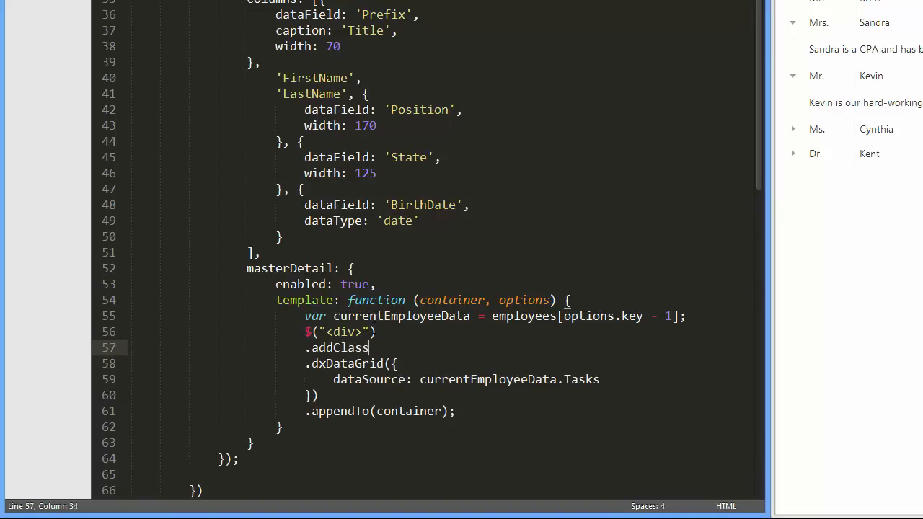
{"action": "type", "text": "(\"\")"}
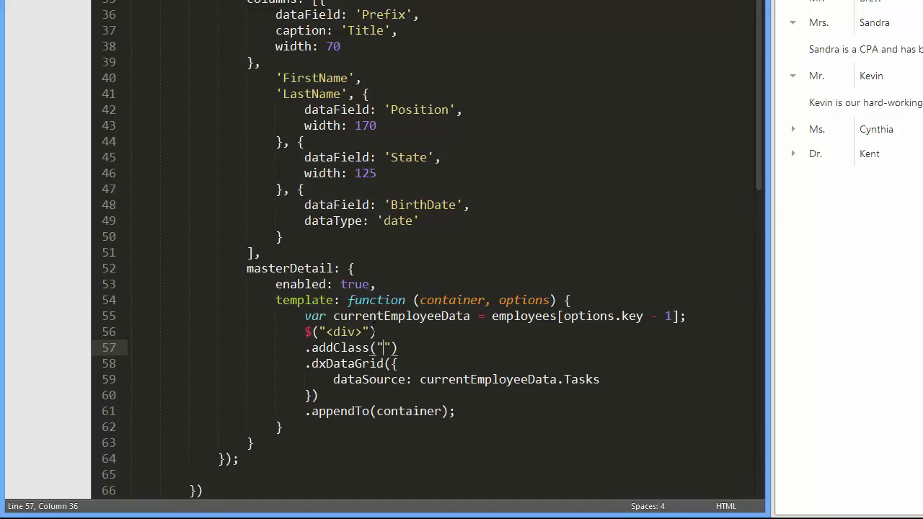
{"action": "type", "text": "internal-grid"}
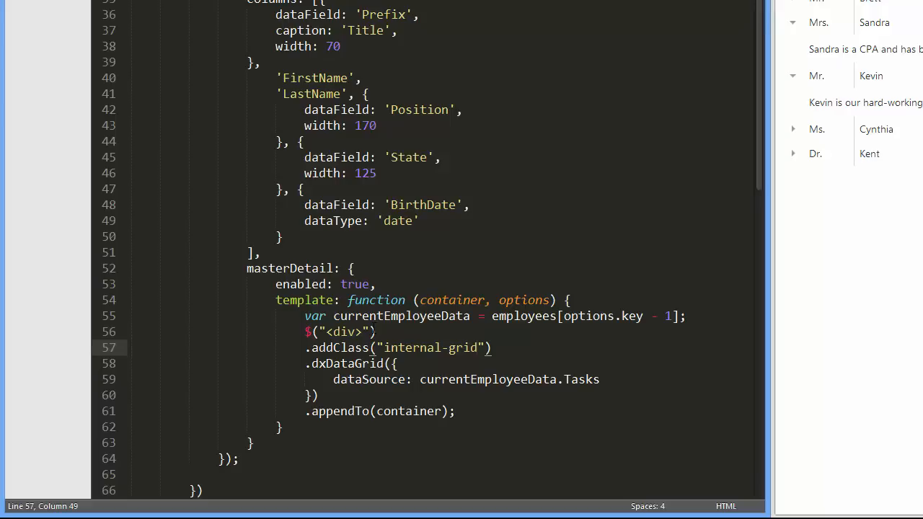
{"action": "type", "text": "conta"}
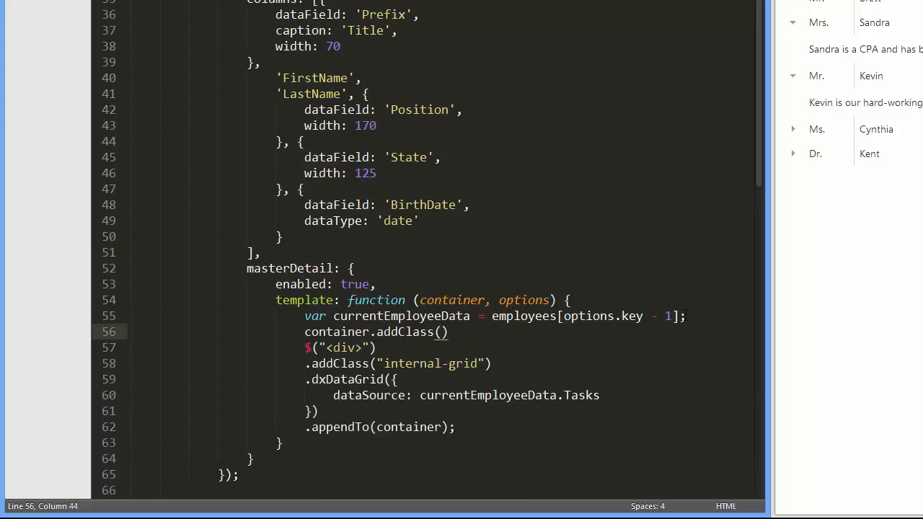
{"action": "type", "text": "in"}
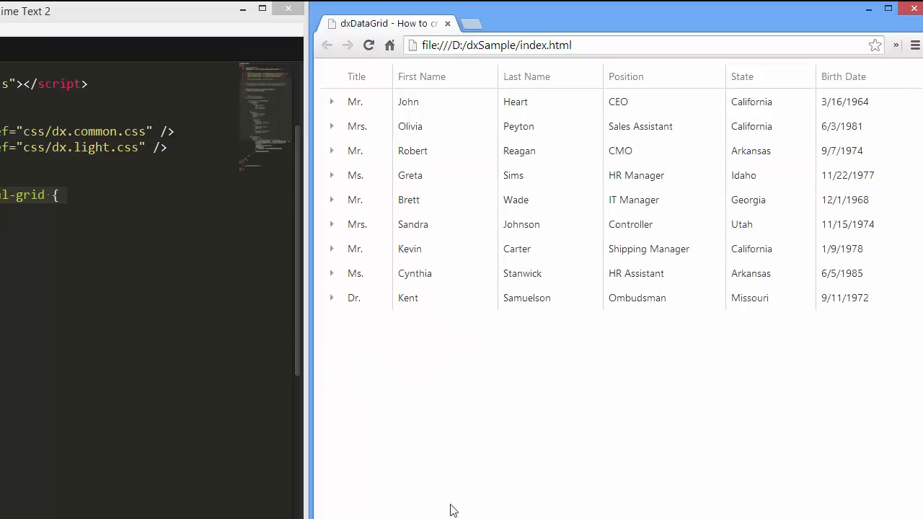
Expand the John Heart, Olivia Peyton and Robert Reagan rows to view their task grids.
{"action": "left_click", "coordinate": [331, 102]}
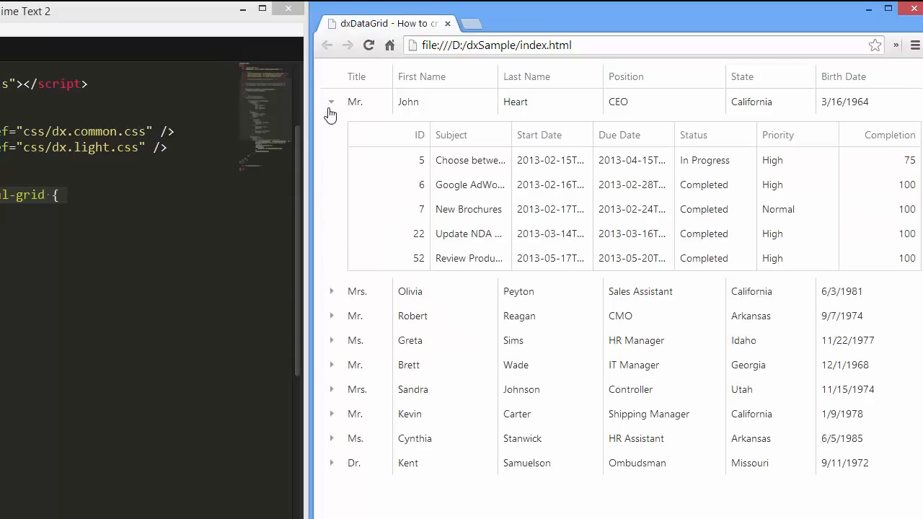
{"action": "left_click", "coordinate": [330, 291]}
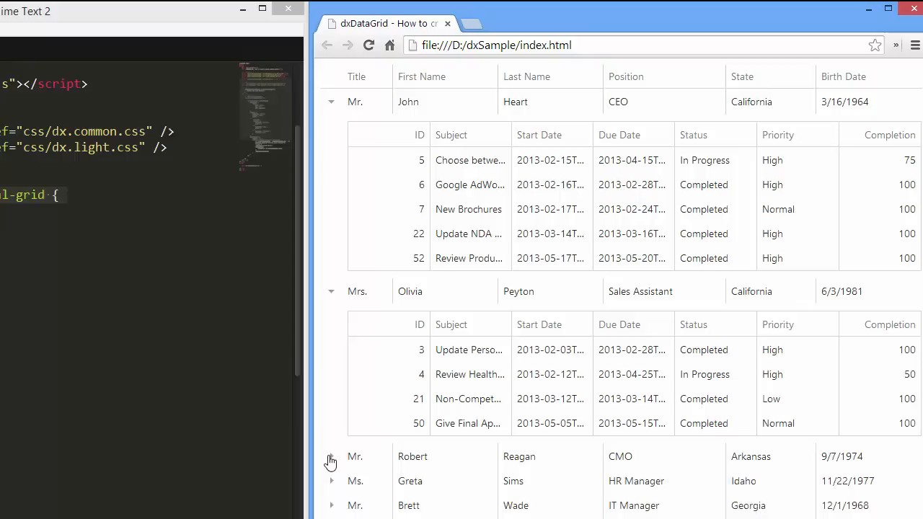
{"action": "left_click", "coordinate": [331, 456]}
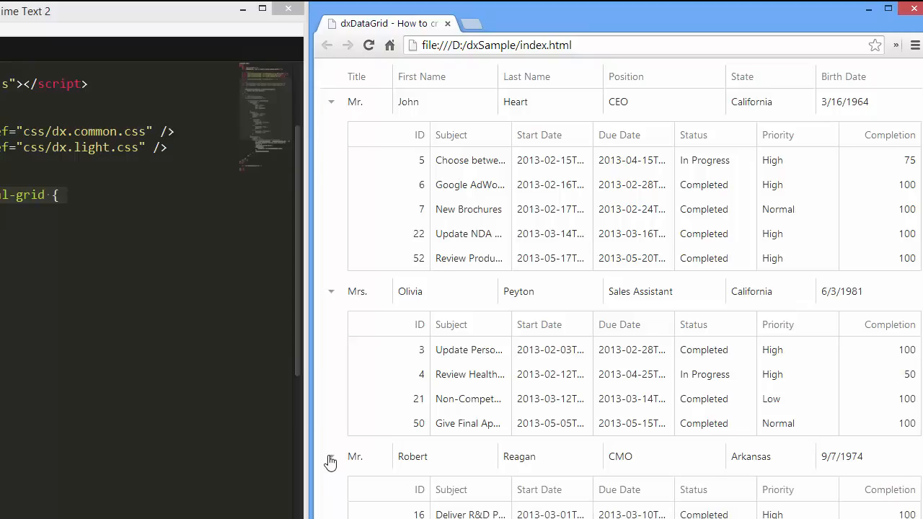